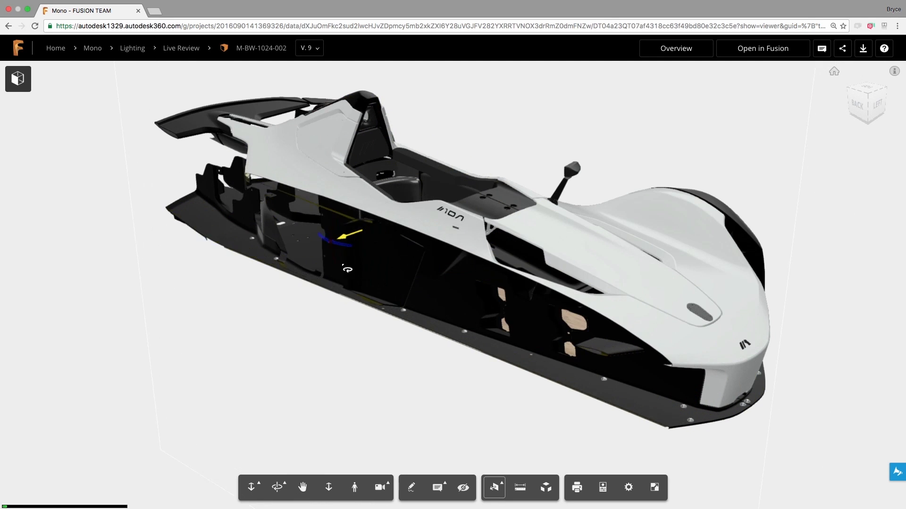
# - Switch M-BW-1024-002 to version 8 and measure between two cockpit vertices
pyautogui.click(519, 487)
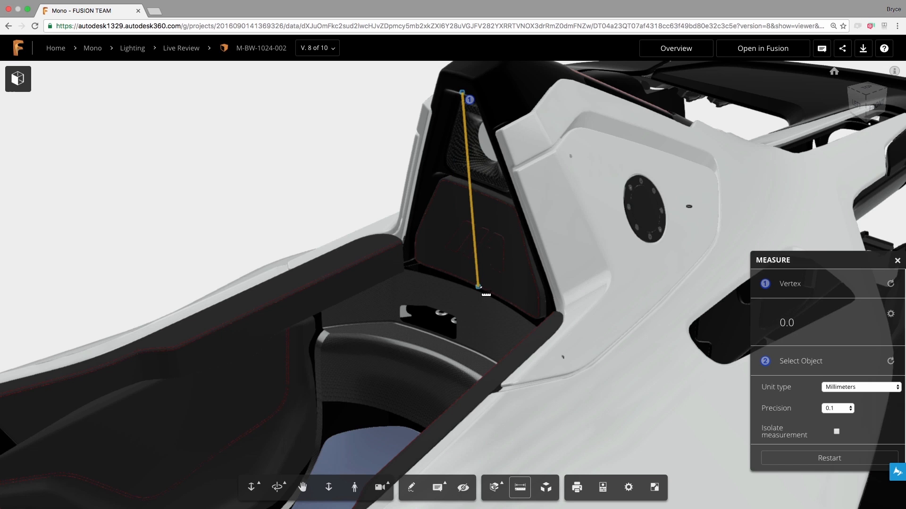
pyautogui.click(477, 287)
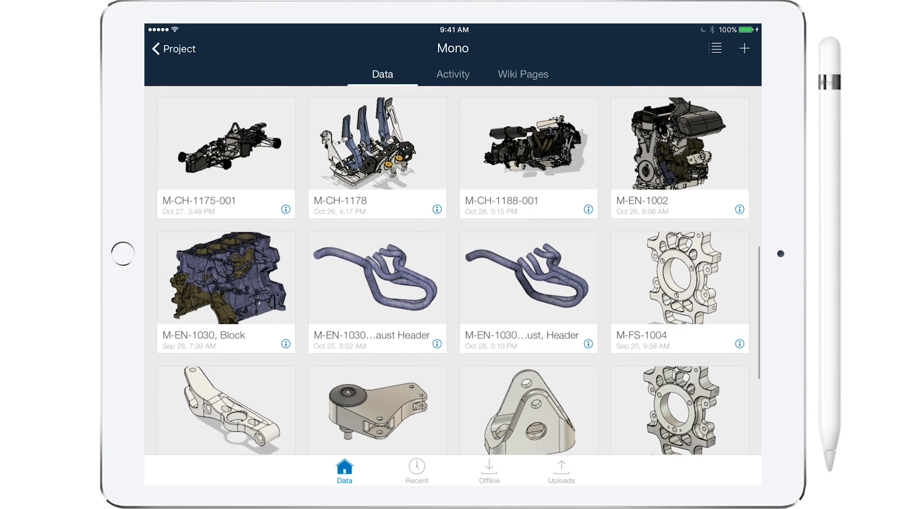
# - Open M-BW-1024-001, read hood hinge comment pin 6, then cancel the reply
pyautogui.scroll(3)
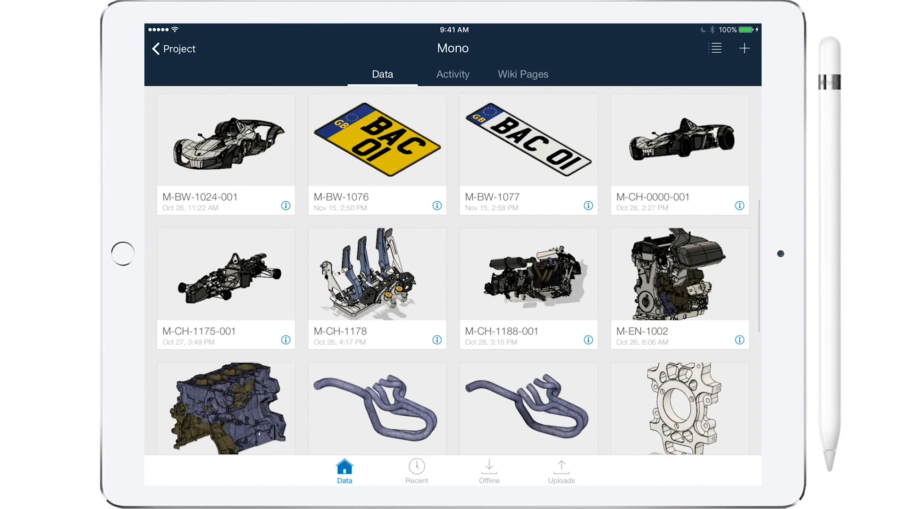
pyautogui.click(225, 139)
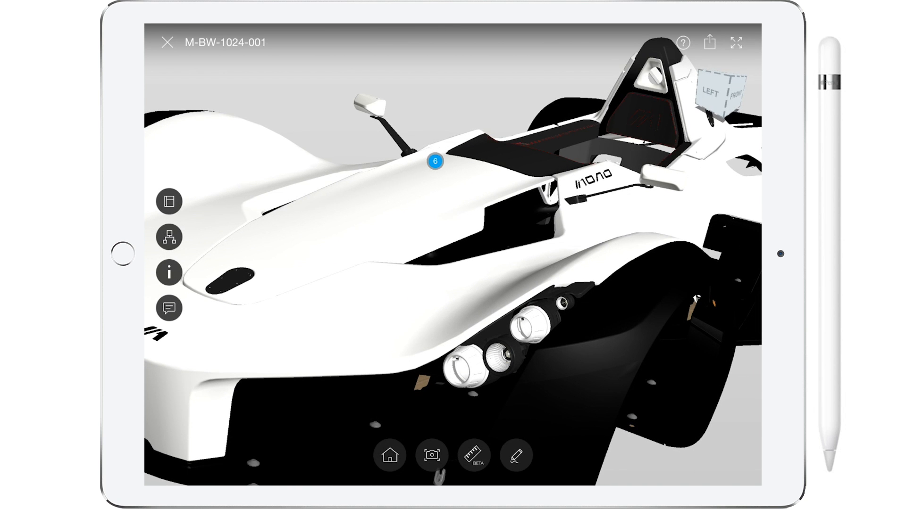
pyautogui.click(169, 307)
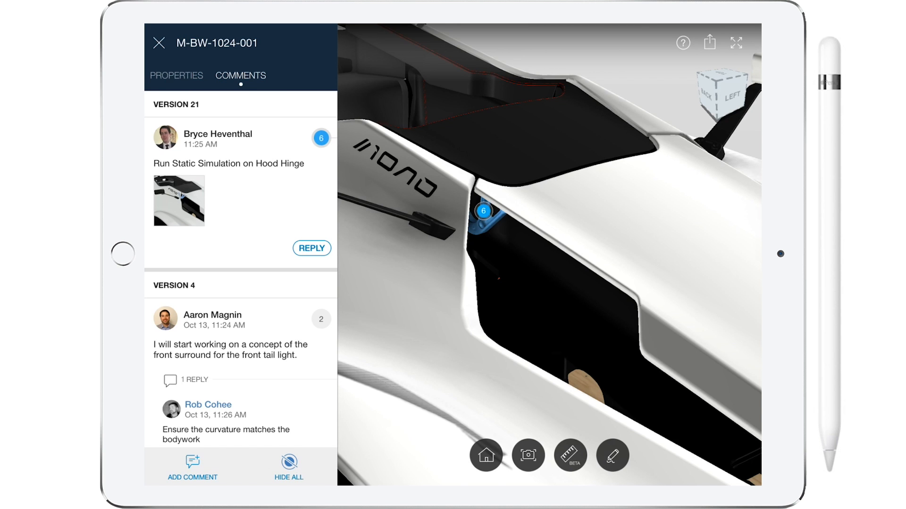
pyautogui.click(311, 249)
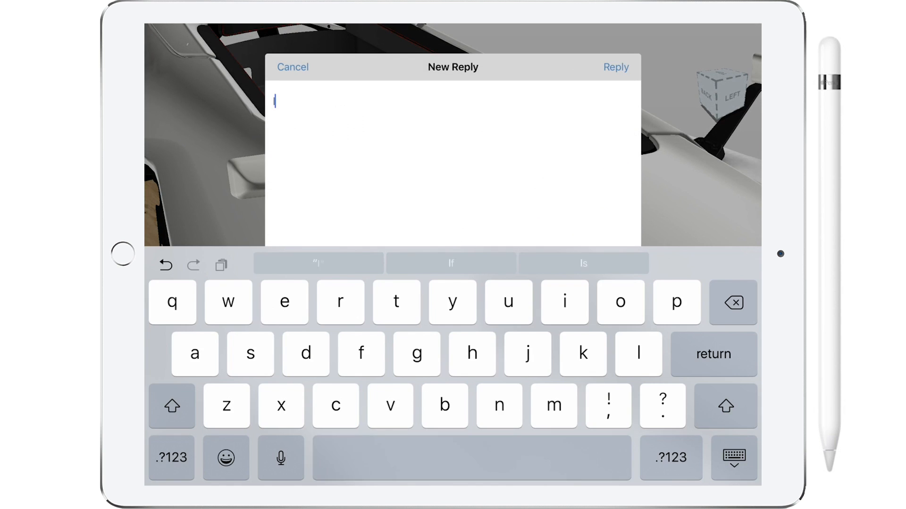
pyautogui.click(292, 67)
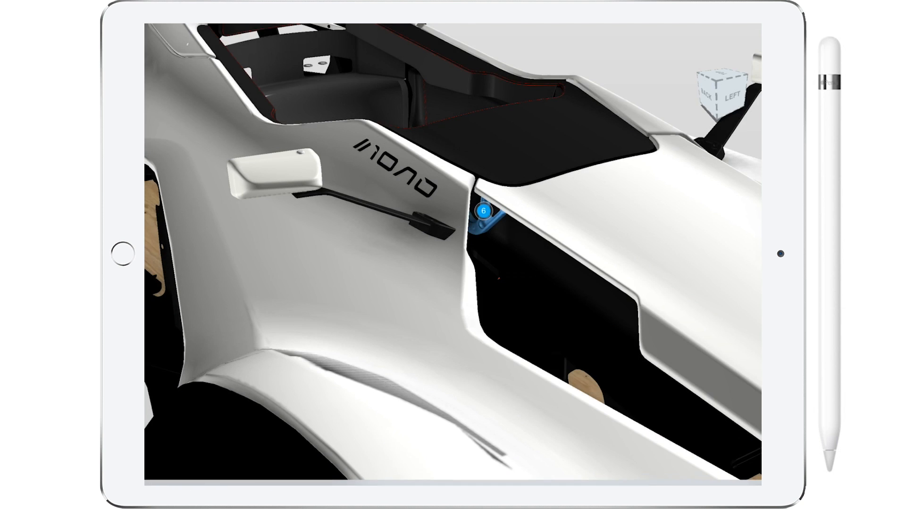
pyautogui.click(484, 214)
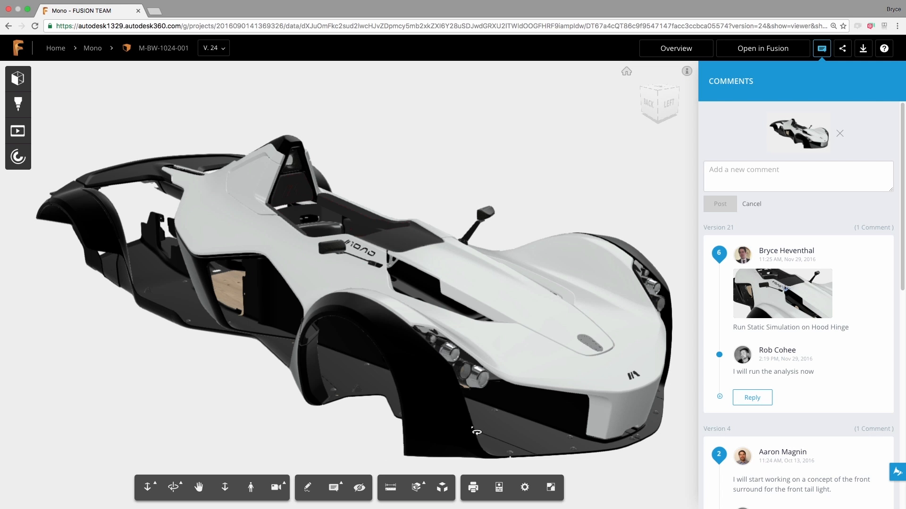
pyautogui.moveTo(759, 375)
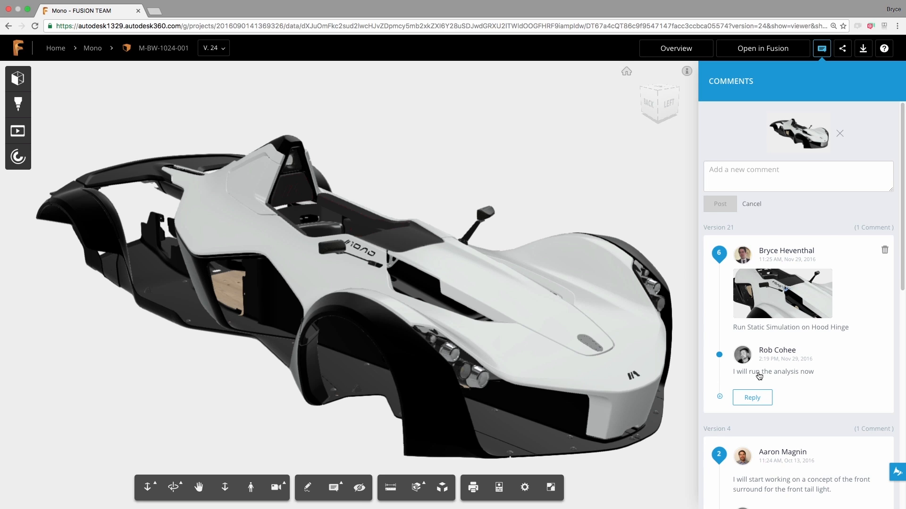
pyautogui.moveTo(576, 305)
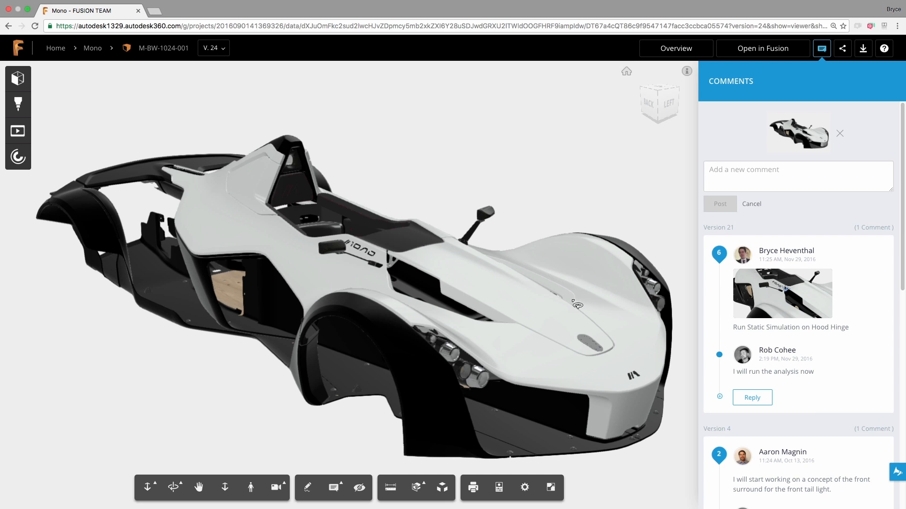
# - Load the Study 3 Static Stress safety factor results from the Hood Hinge reply
pyautogui.click(18, 156)
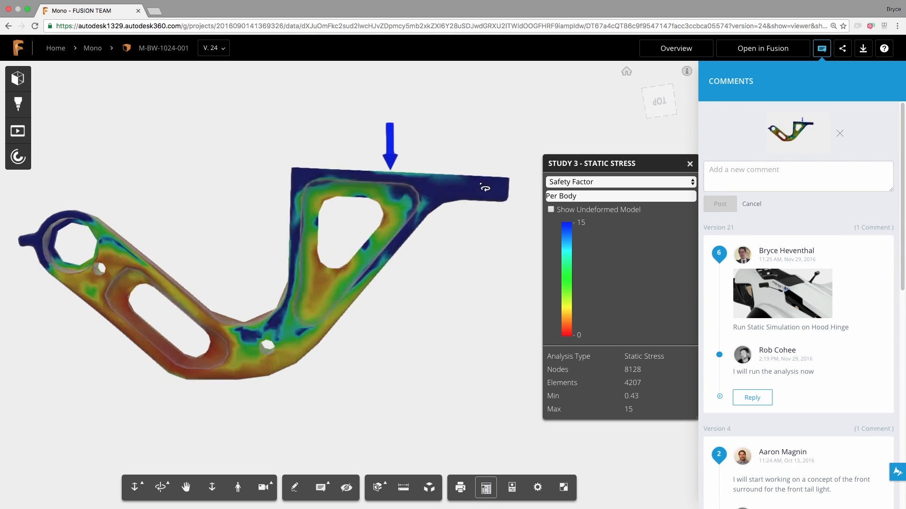
pyautogui.click(619, 181)
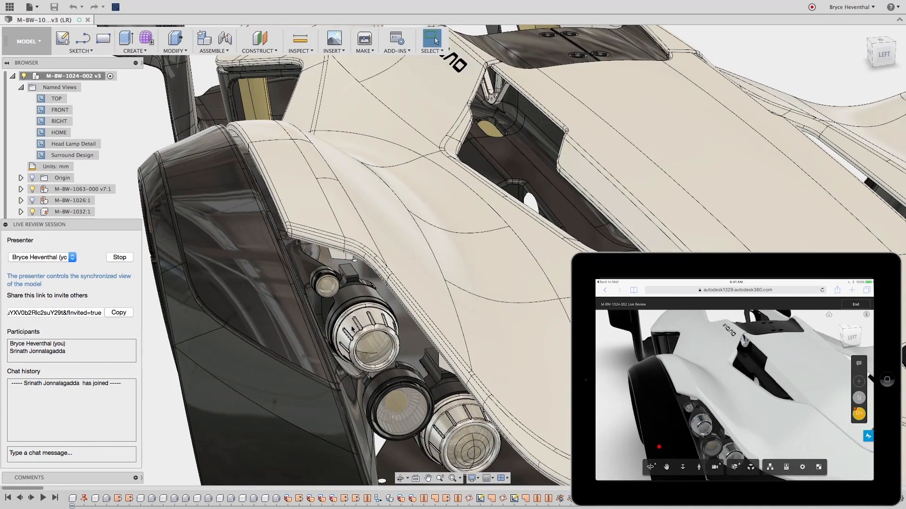
# - Type 'What' into the Live Review Session chat box
pyautogui.write('What')
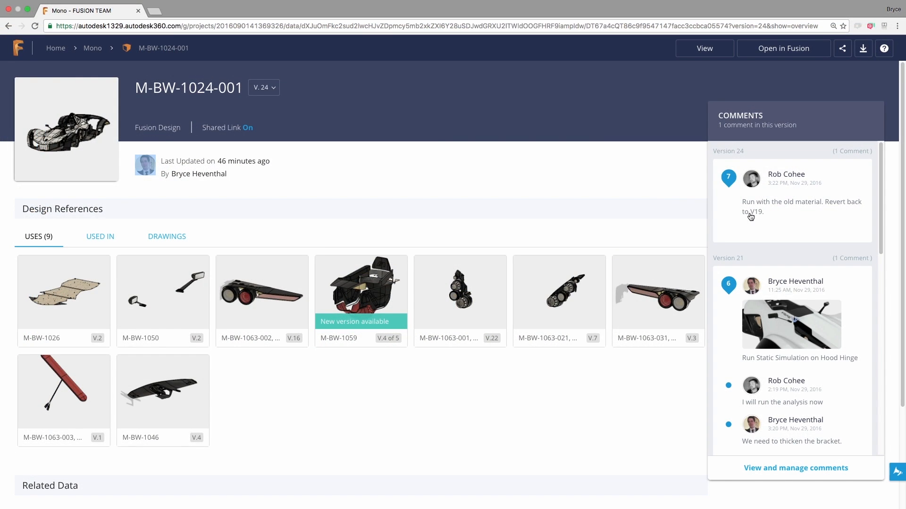
# - Promote version 19 of M-BW-1024-001 from the V.24 dropdown and confirm
pyautogui.click(264, 87)
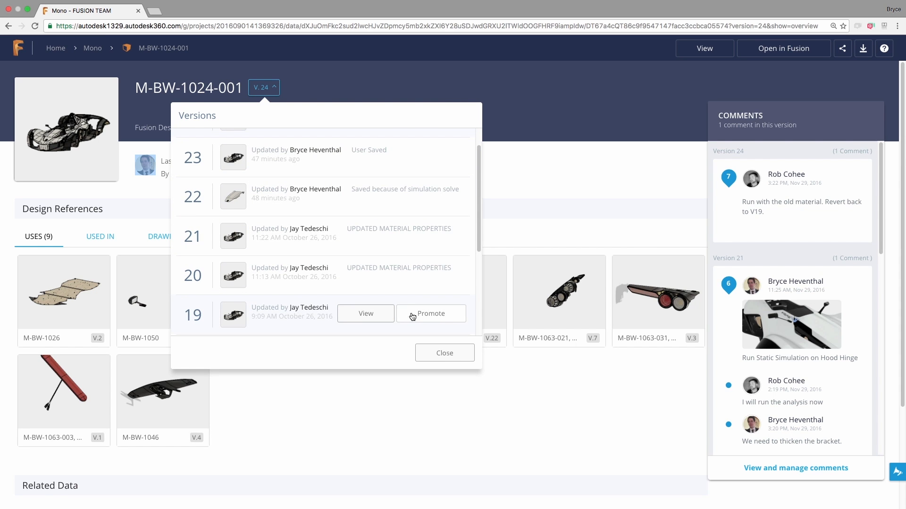
pyautogui.click(430, 314)
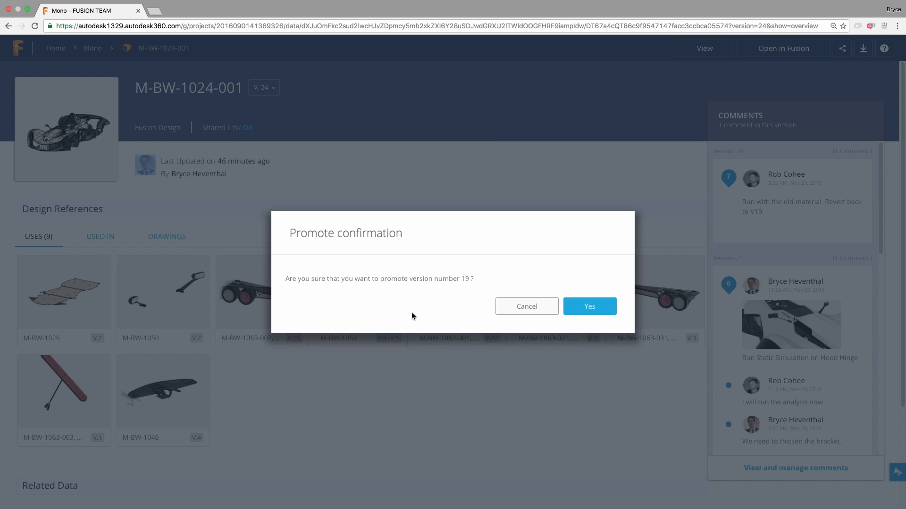
pyautogui.click(588, 306)
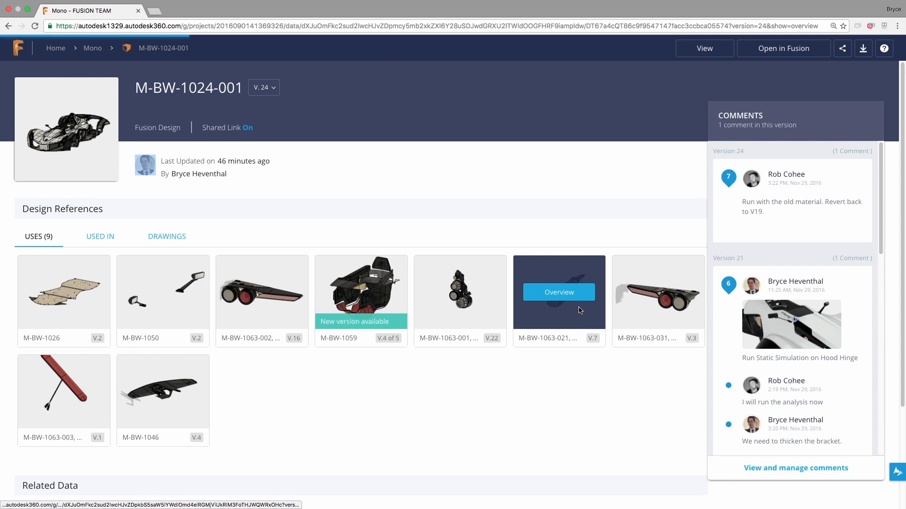
pyautogui.click(558, 292)
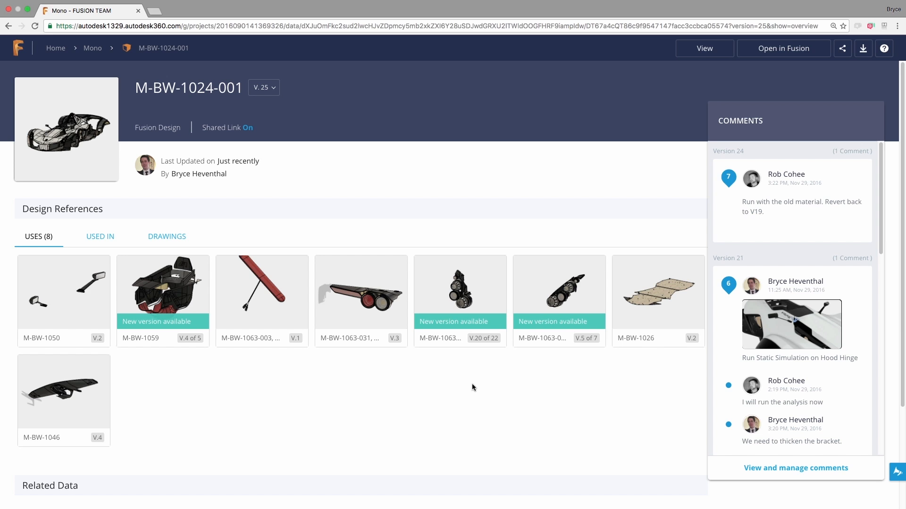
pyautogui.moveTo(814, 83)
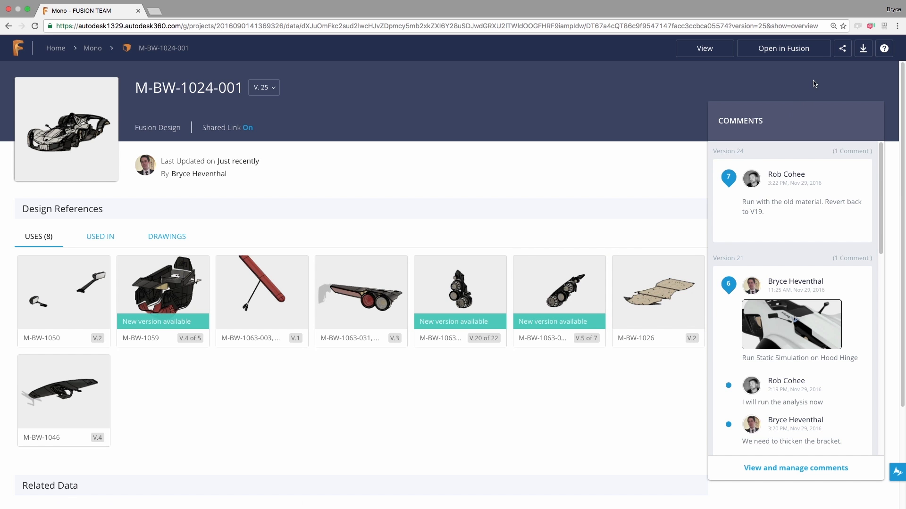
# - Enable viewer downloads and require a password on the M-BW-1024-001 share link
pyautogui.click(842, 48)
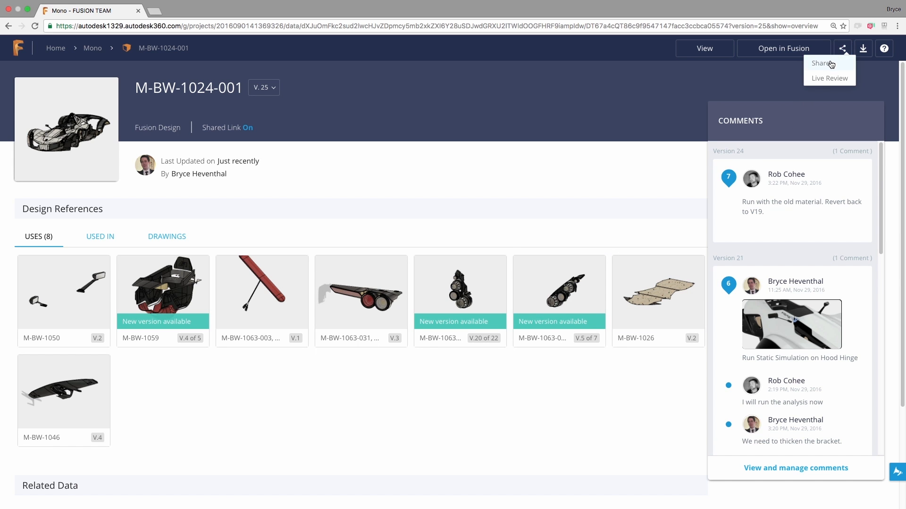
pyautogui.click(816, 63)
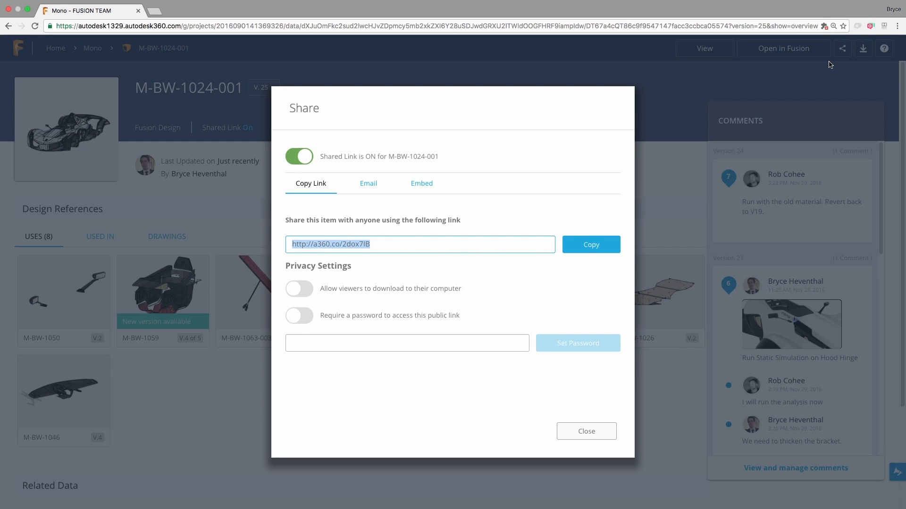
pyautogui.click(299, 289)
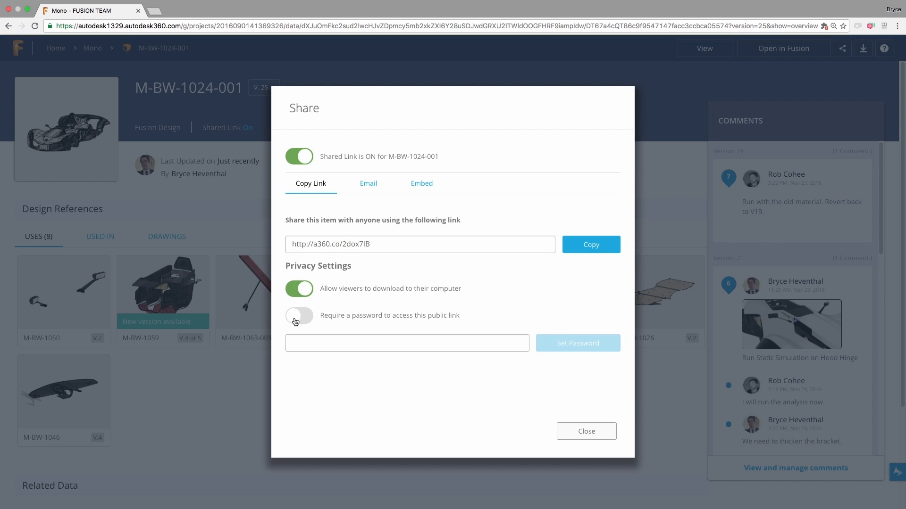
pyautogui.click(299, 315)
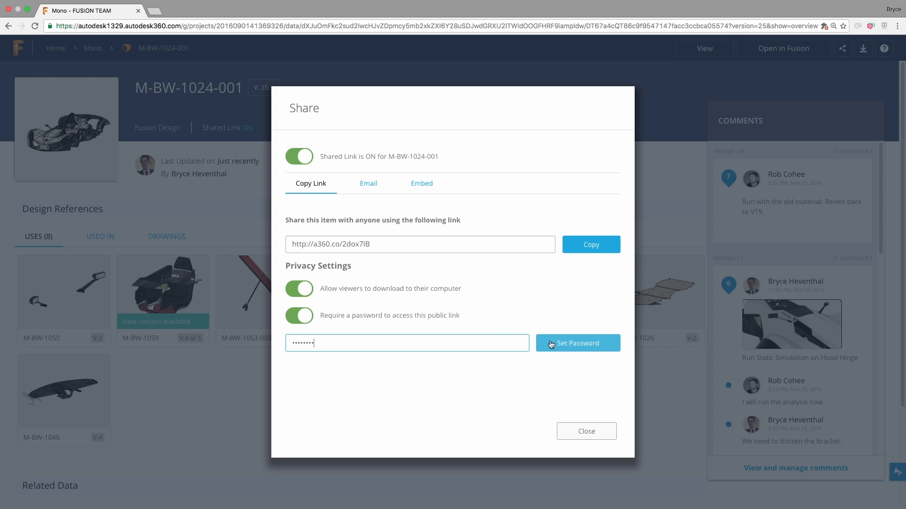
pyautogui.moveTo(590, 244)
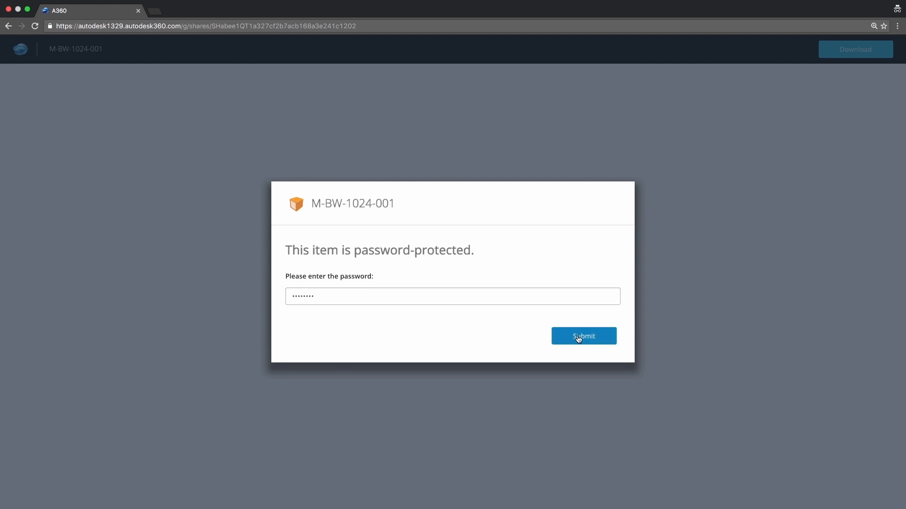
# - Submit the password to unlock M-BW-1024-001 in the A360 shared viewer
pyautogui.click(583, 336)
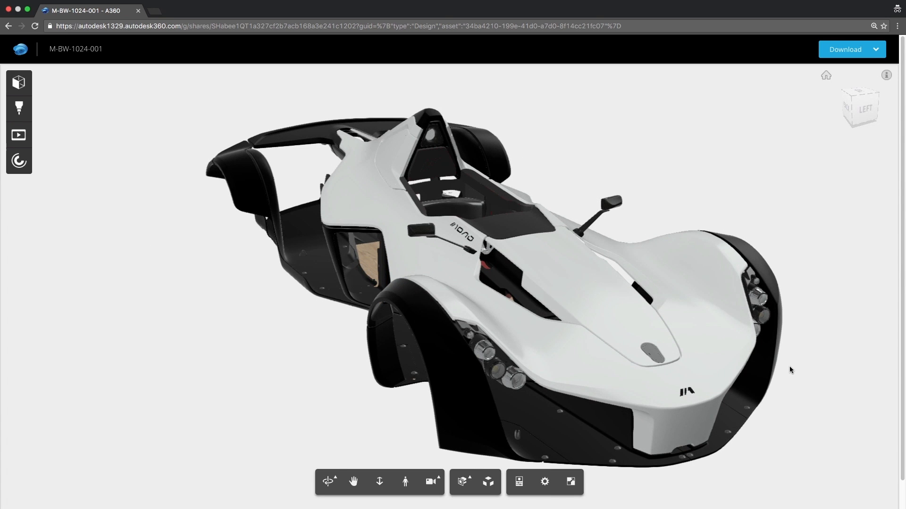
pyautogui.click(850, 49)
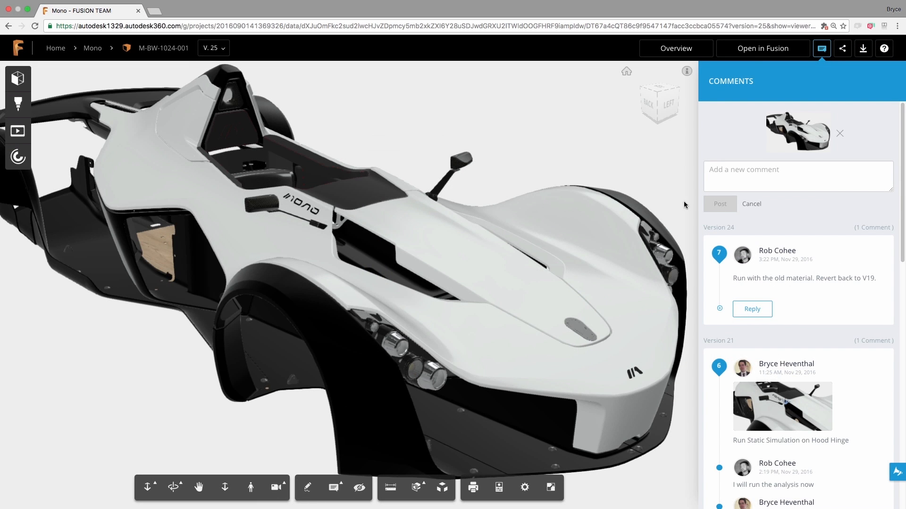
# - Scroll the V.25 comment thread back to the version 4 tail light comments
pyautogui.scroll(-3)
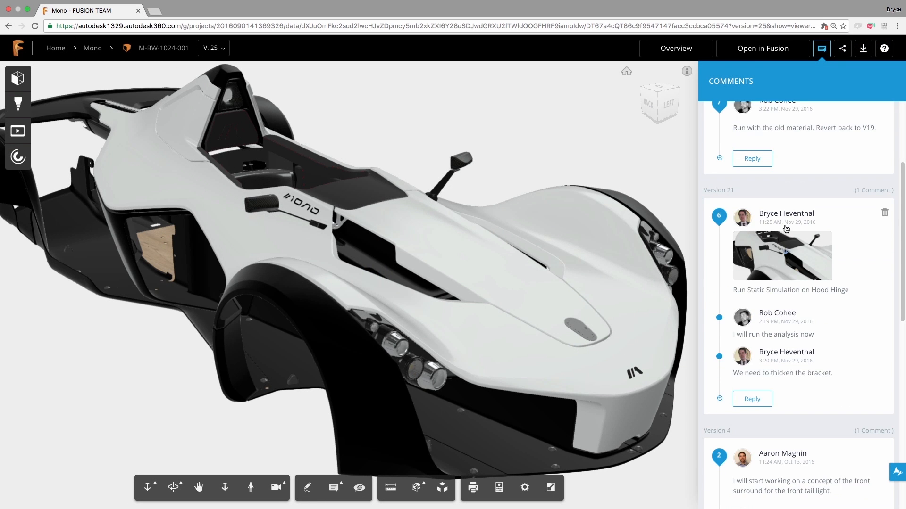
pyautogui.scroll(-3)
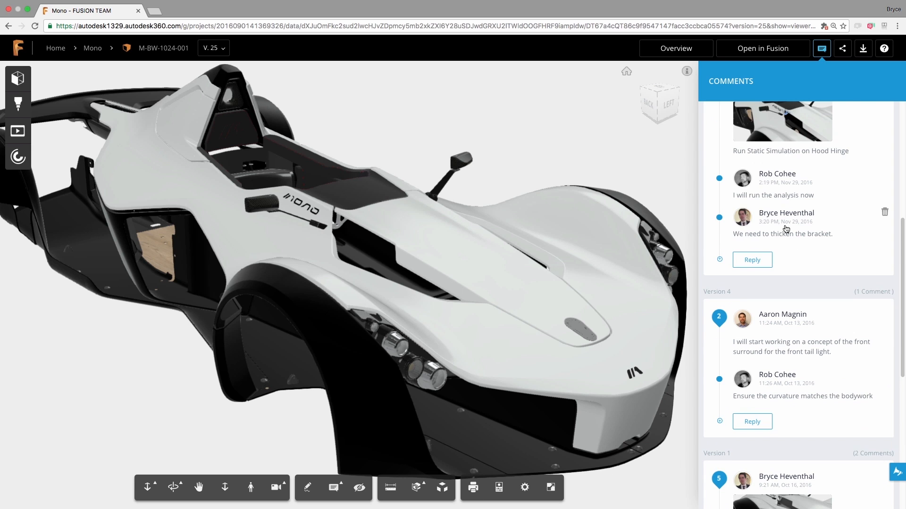